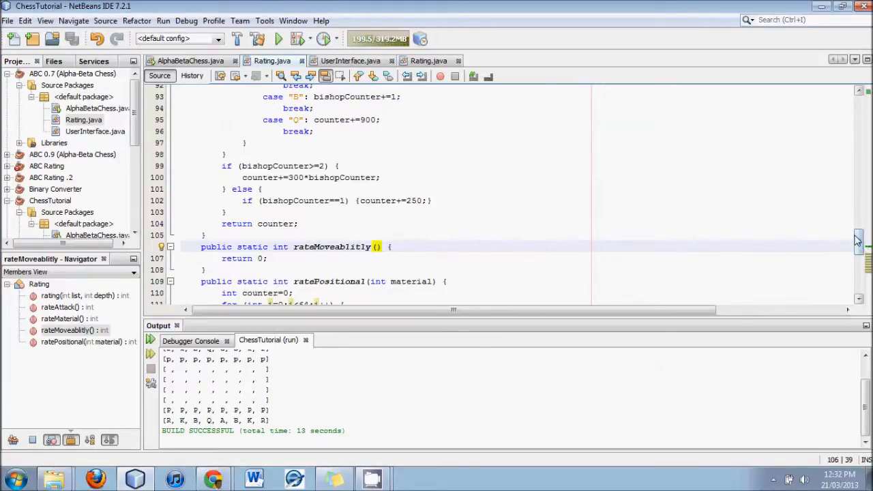
Step: Add parameters 'int listLength, int depth' to rateMoveablitly's signature in Rating.java
left_click(375, 246)
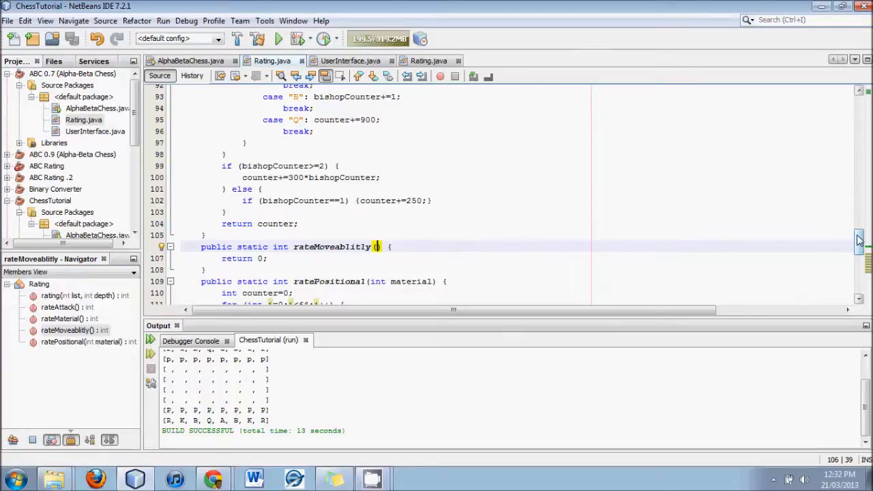
scroll("down", 3)
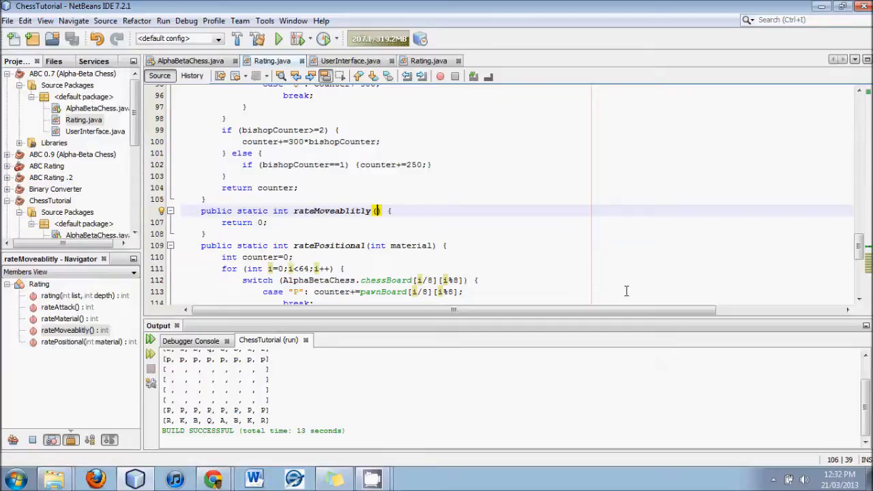
type("int listLength")
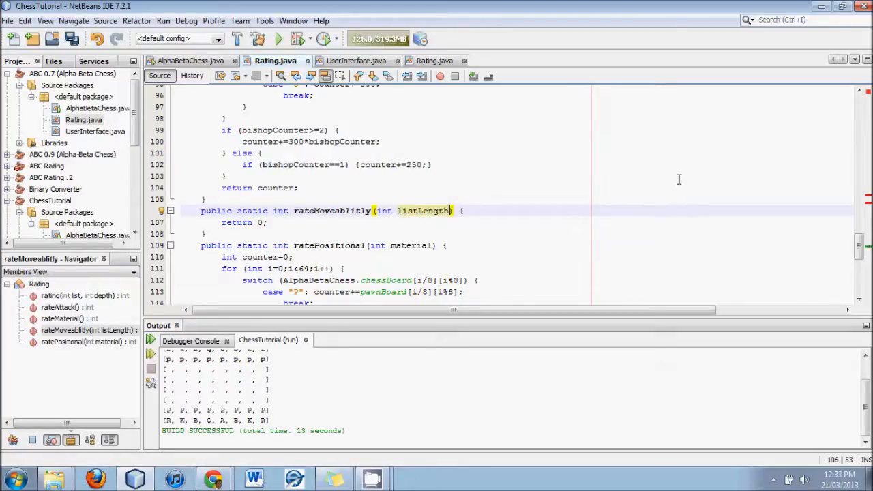
type(", int")
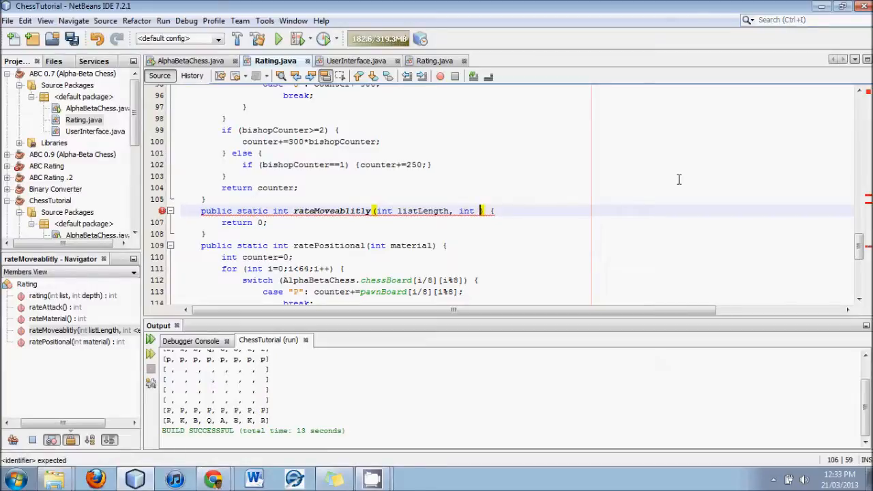
type("d")
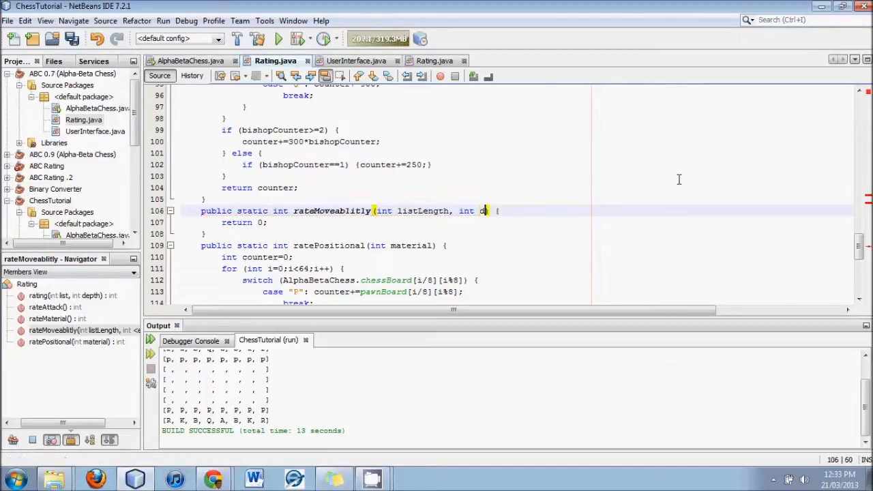
type("epth")
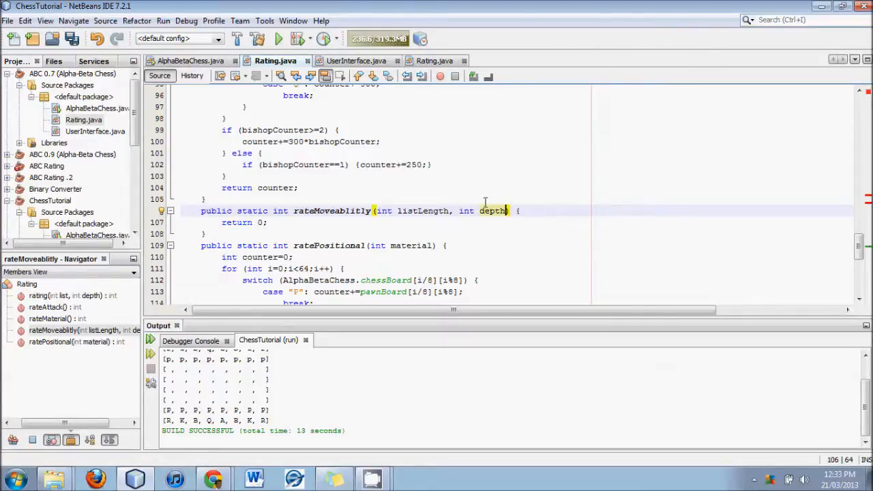
double_click(492, 210)
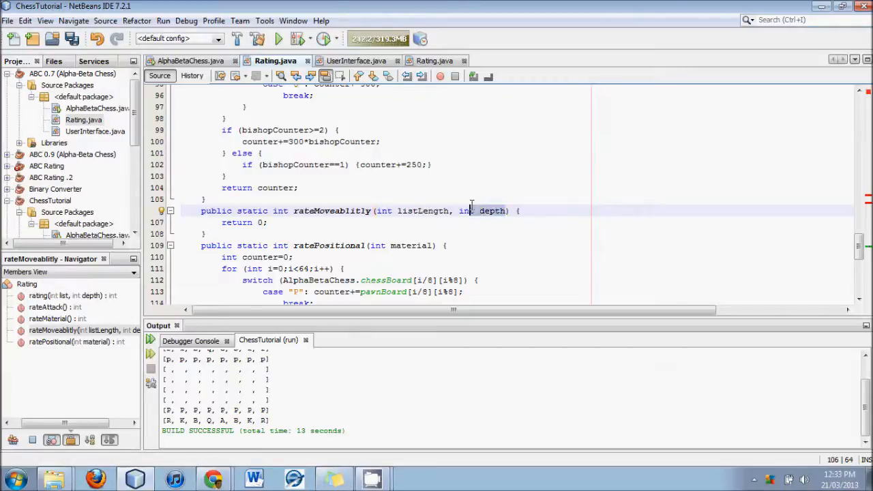
double_click(492, 210)
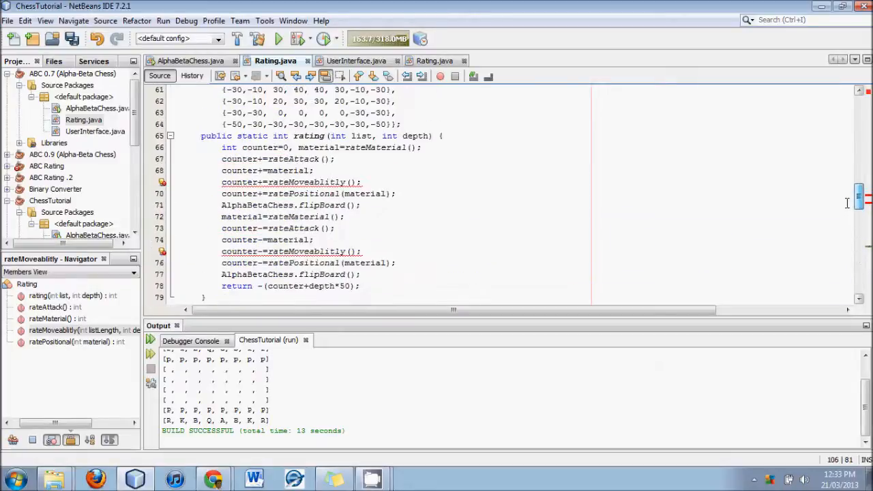
scroll("down", 3)
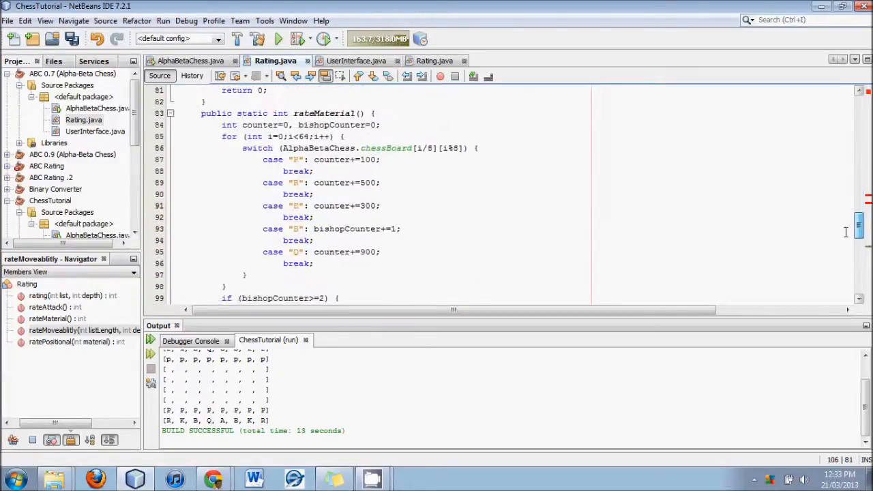
scroll("down", 3)
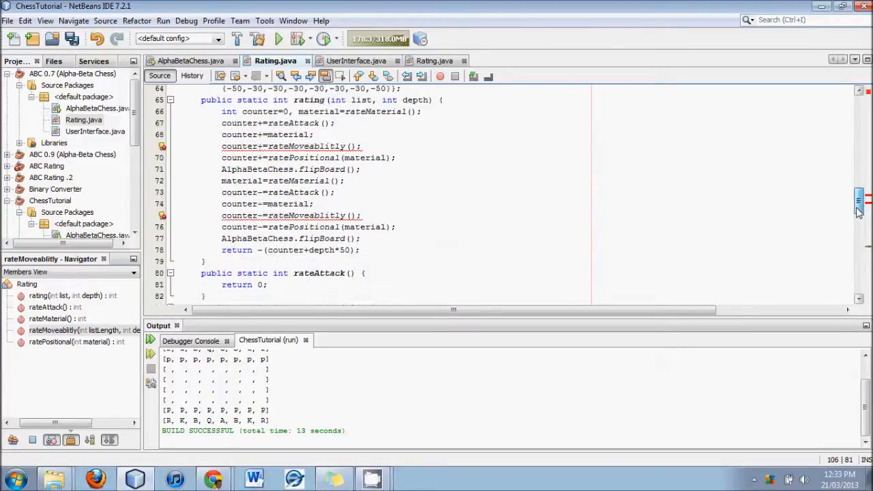
scroll("down", 3)
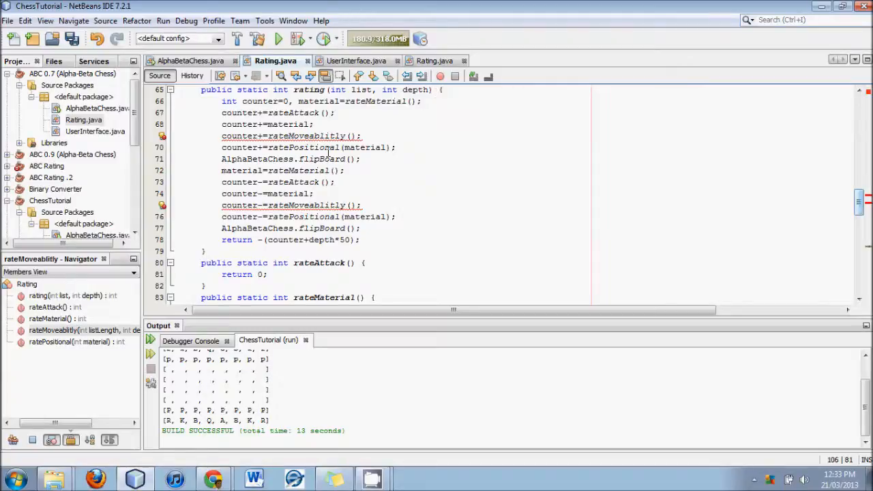
left_click(300, 137)
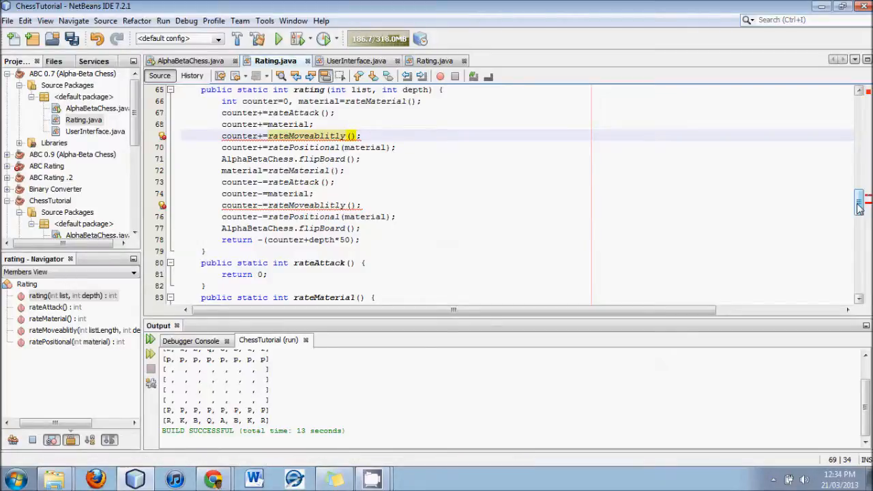
scroll("down", 3)
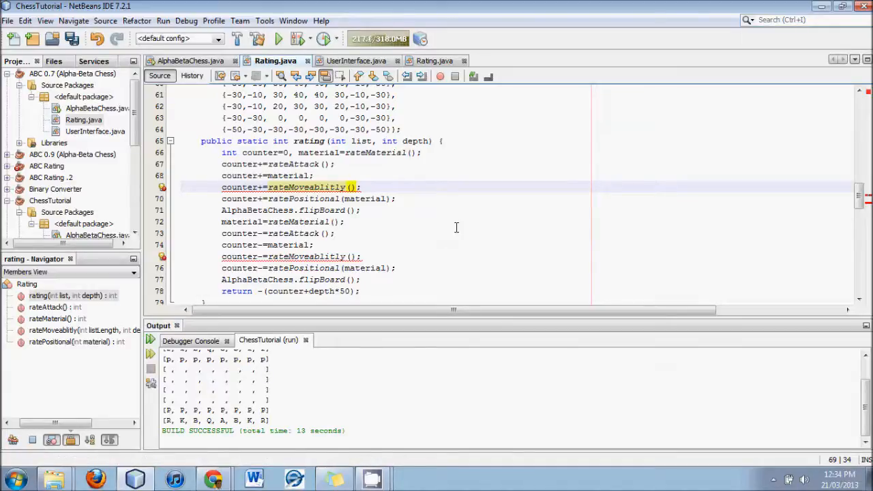
Step: Pass list, depth and material to both rateMoveablitly calls in rating, checking AlphaBetaChess's usage
type("list,k")
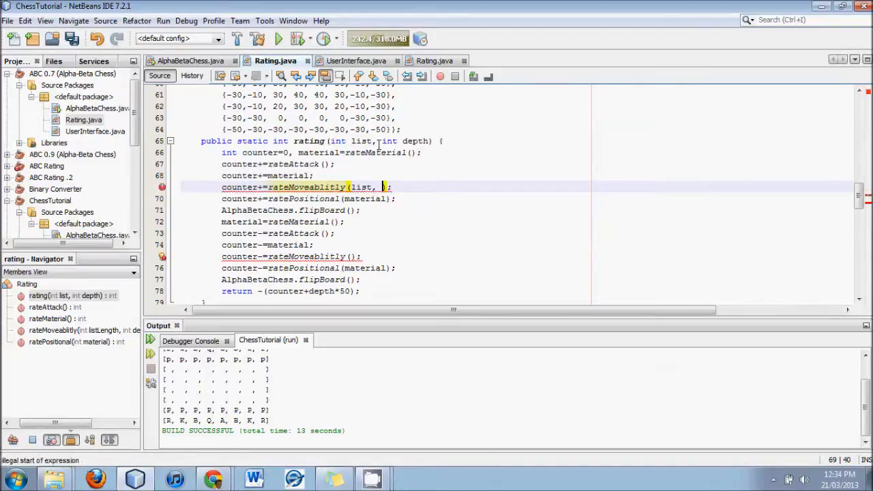
left_click(203, 60)
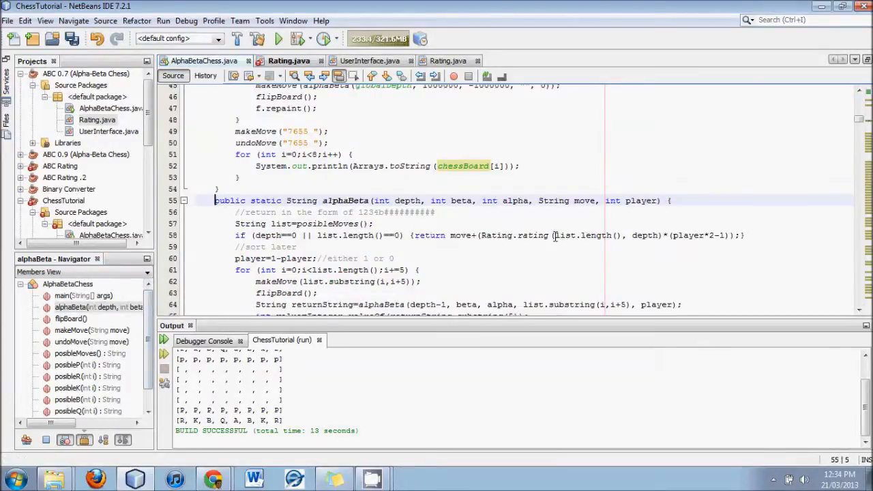
left_click(616, 234)
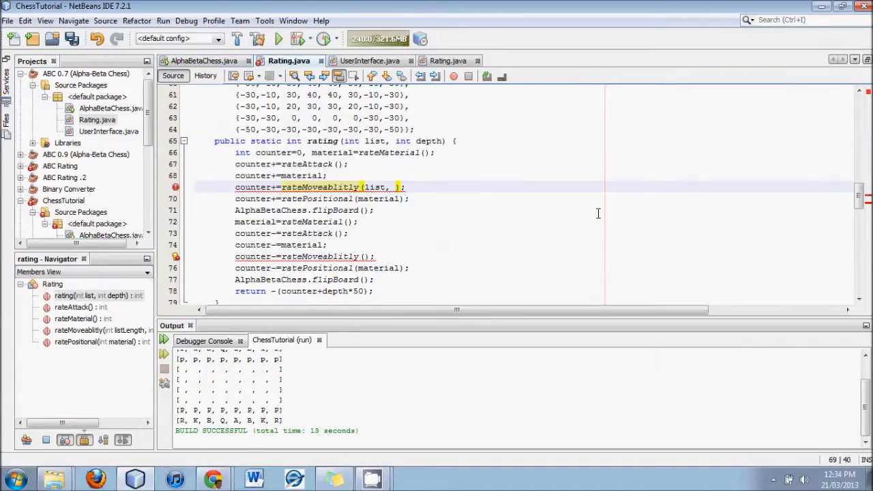
type("depth,")
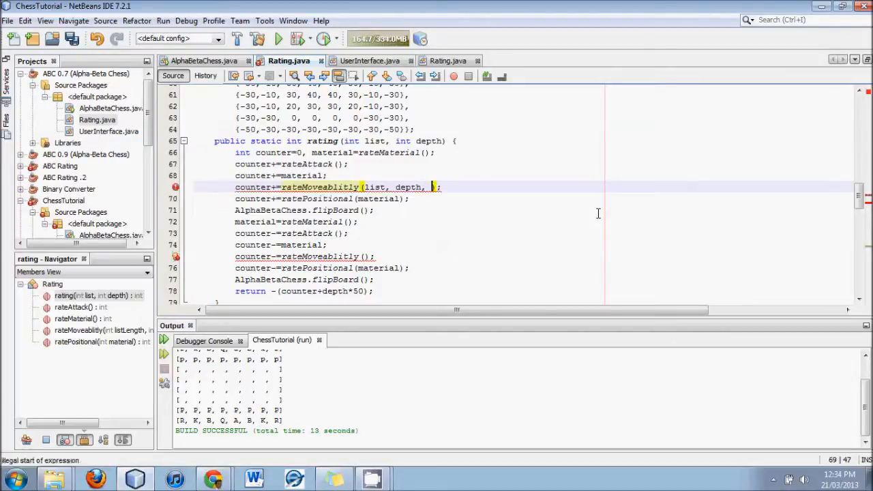
type("material")
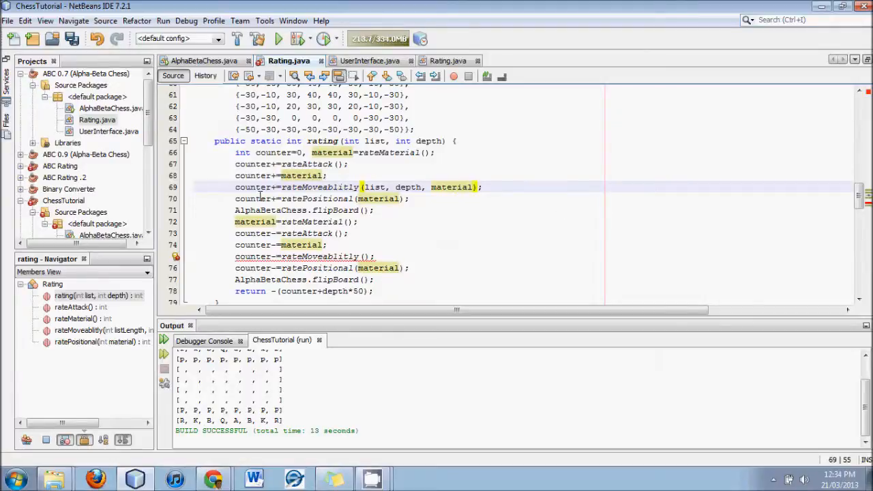
left_click(280, 175)
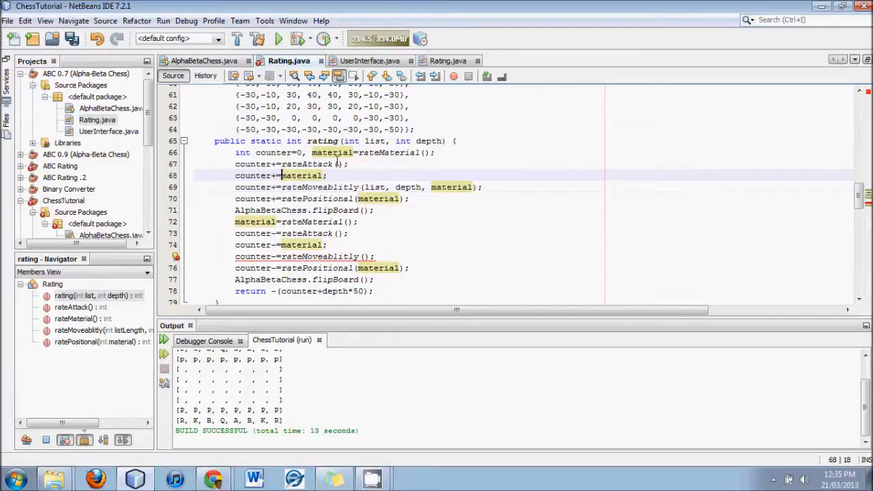
left_click(331, 153)
type("list, depth, material")
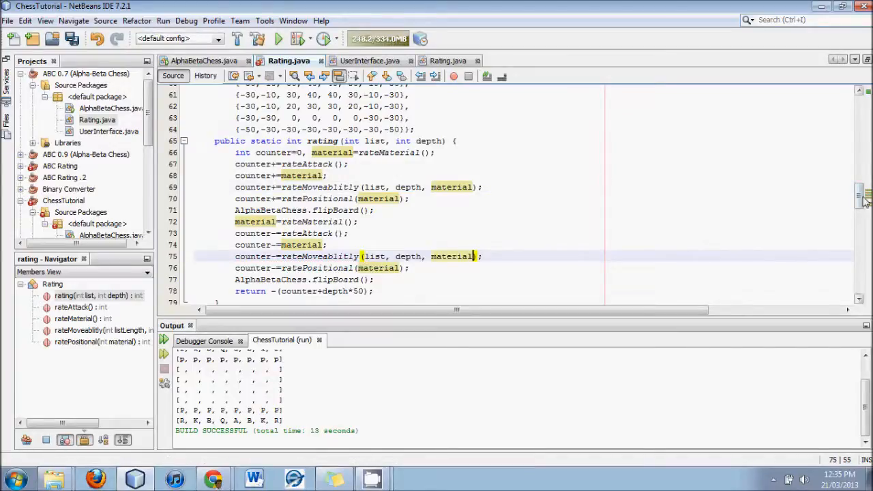
Step: Save Rating.java with the updated rateMoveablitly calls
scroll("down", 3)
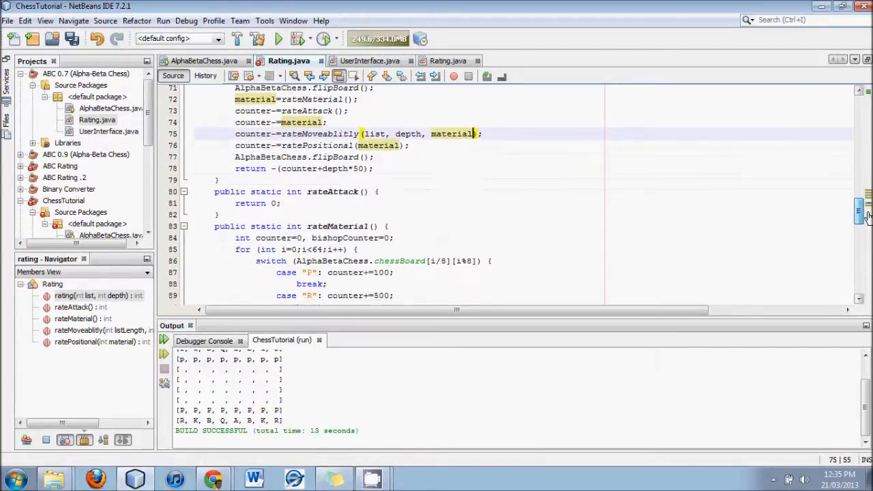
scroll("down", 3)
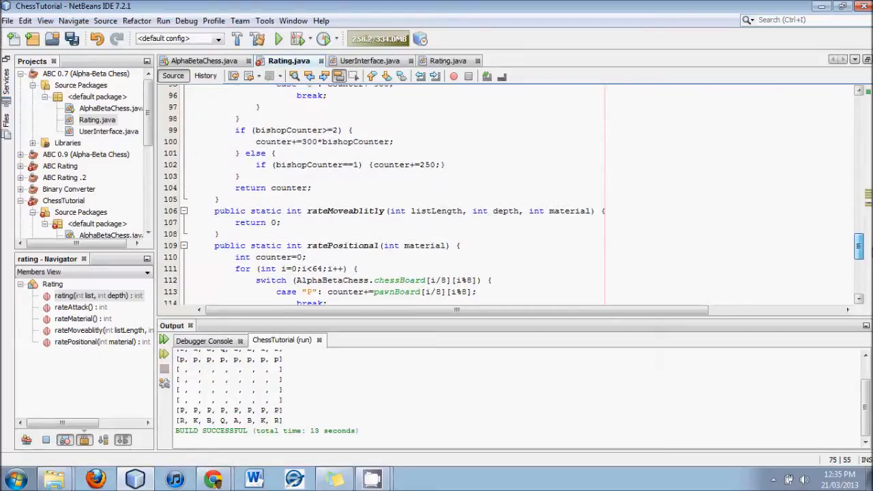
key("ctrl+s")
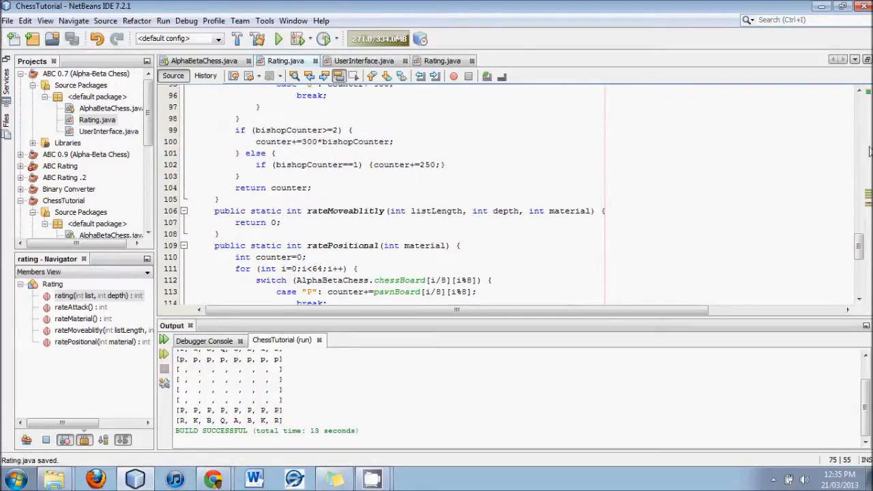
scroll("down", 3)
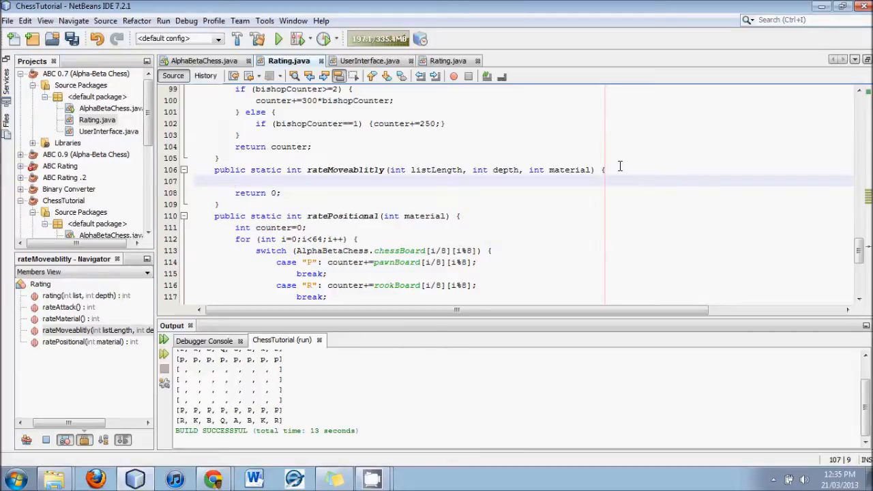
Step: Declare int counter=0 and add counter+=listLength; in rateMoveablitly
type("int counter=0;")
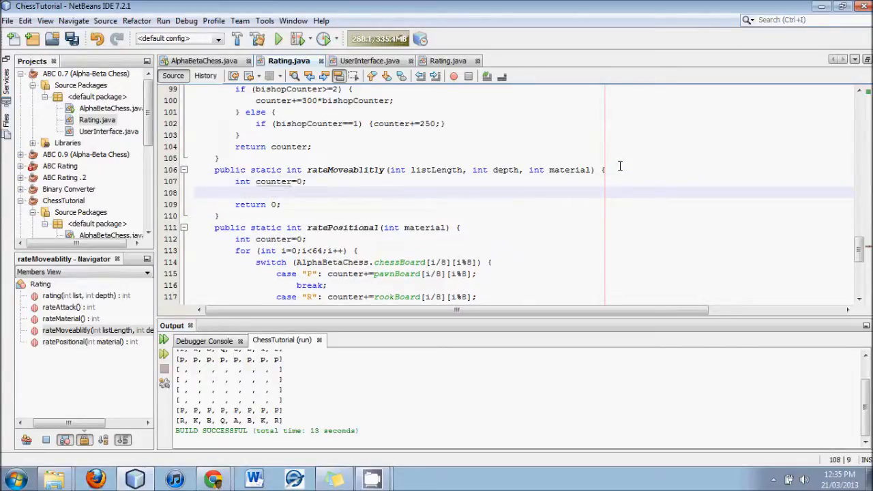
type("counter+")
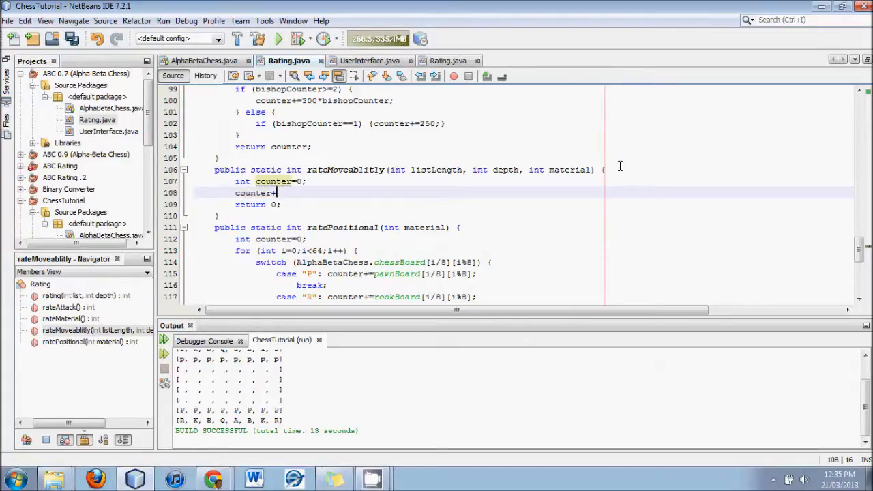
type("=lis")
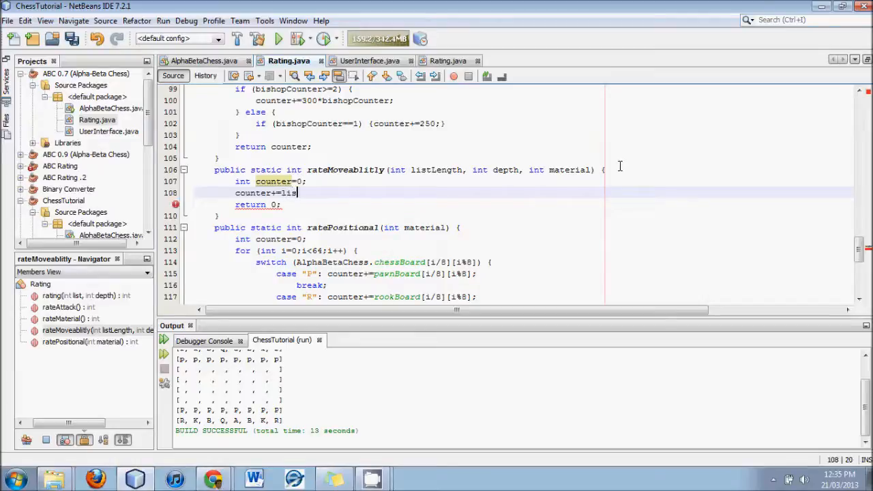
type("tLength;")
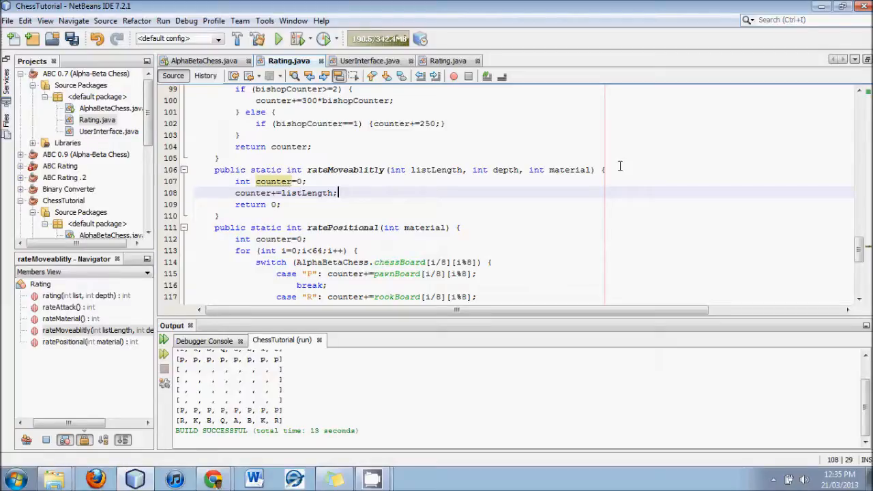
key("enter")
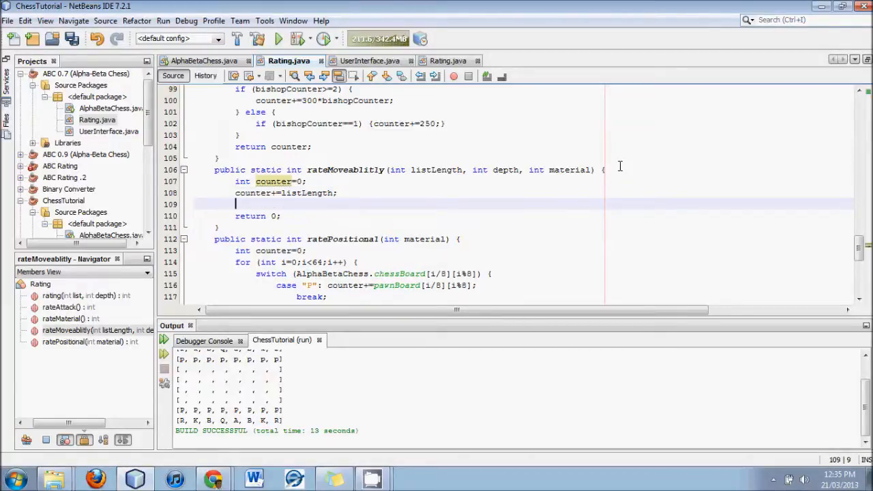
mouse_move(555, 180)
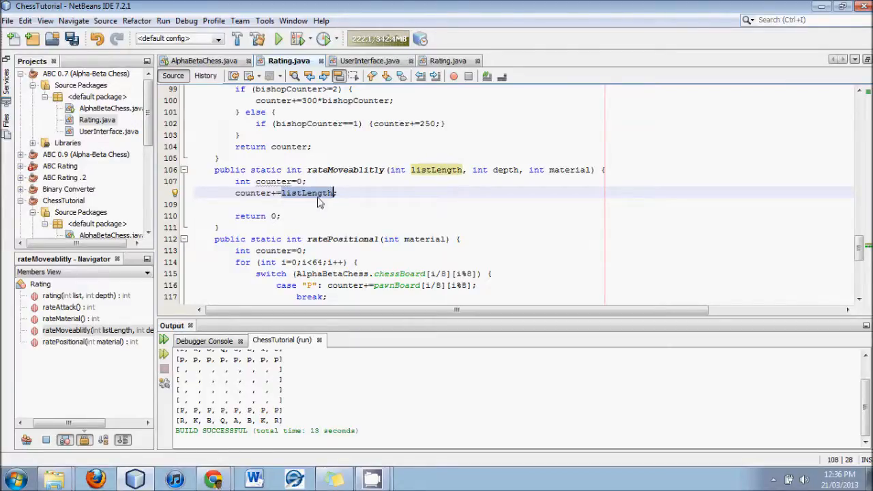
double_click(306, 194)
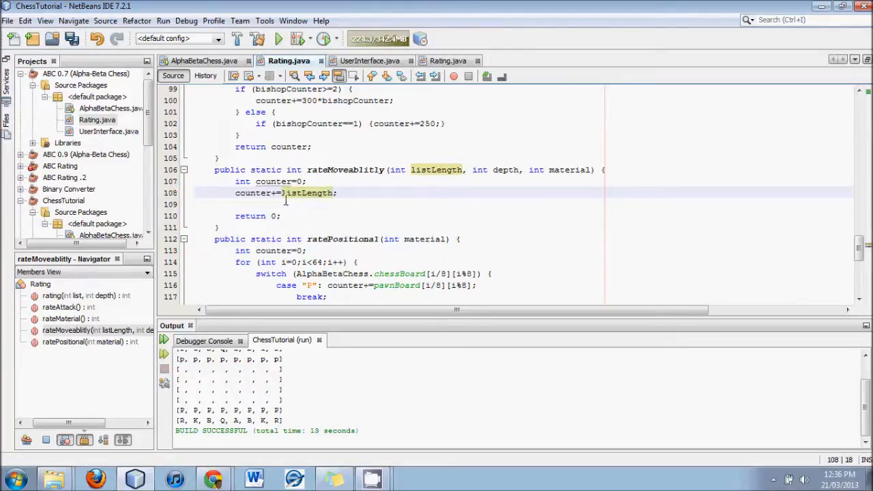
double_click(305, 193)
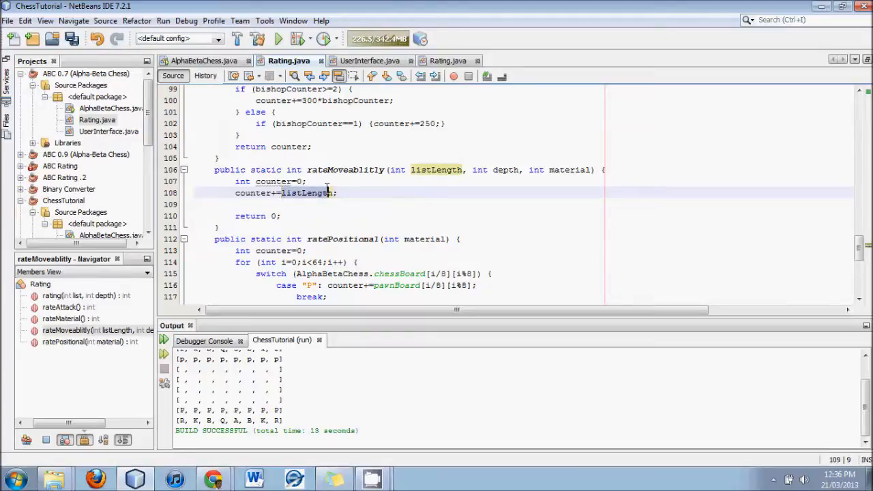
left_click(334, 192)
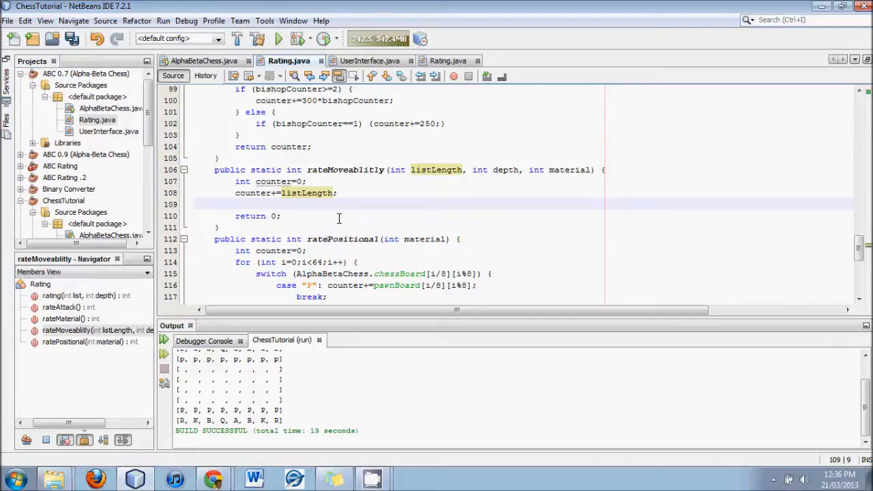
mouse_move(338, 217)
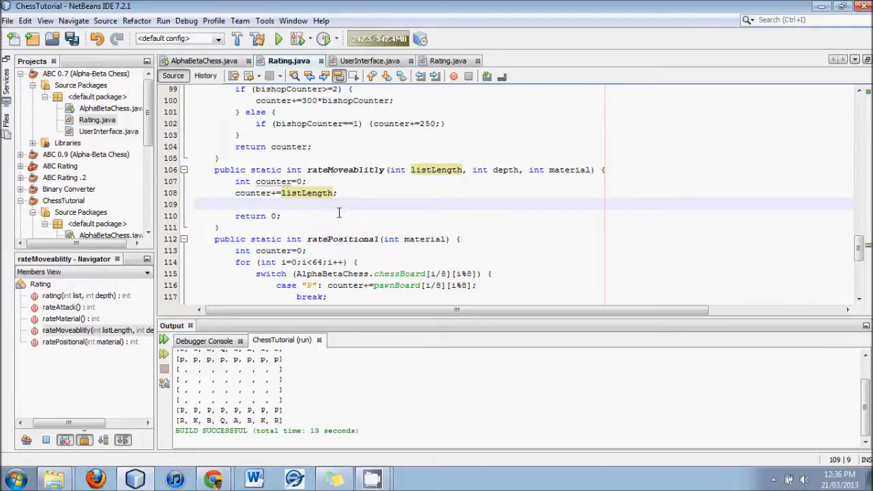
Step: Add the '5 pointer per valid move' comment and begin an if on listLength
type("//5 pointer per valid move")
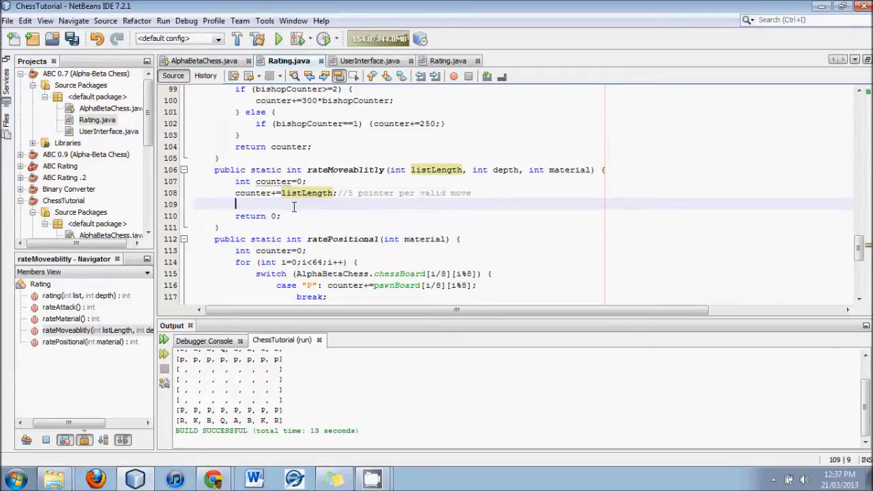
type("if")
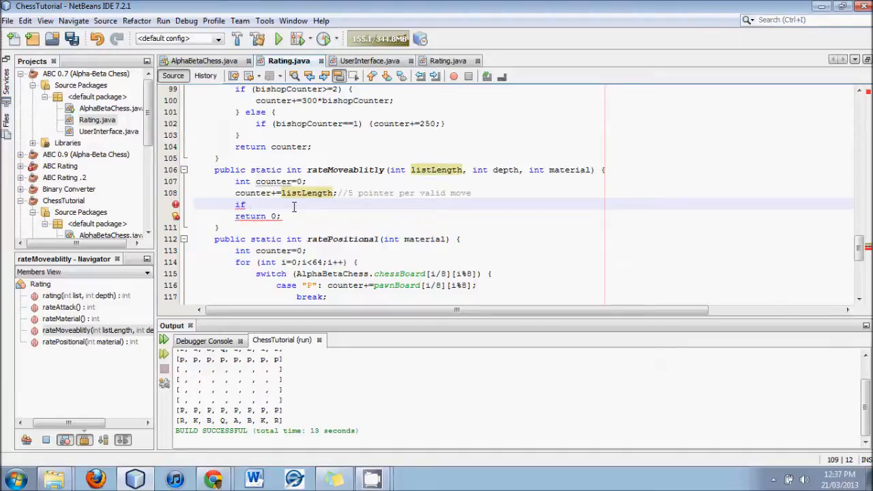
type("()")
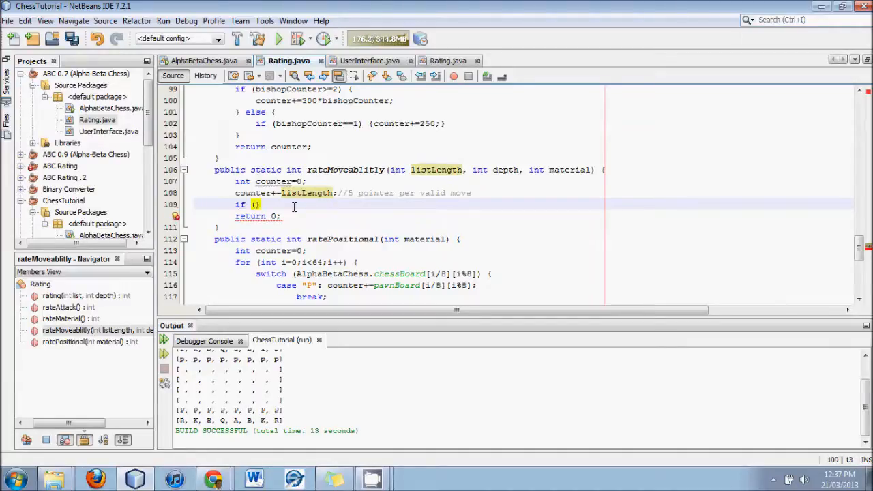
type("listLength")
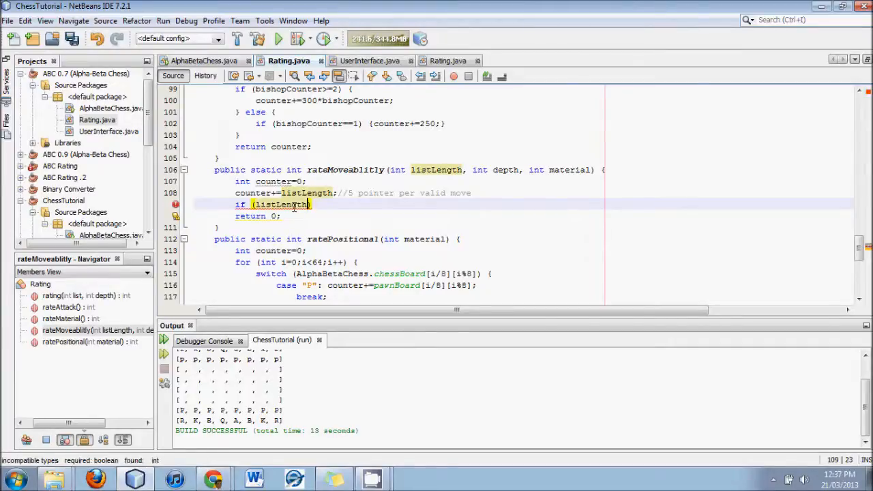
Step: Complete if (listLength==0) with a 'current side is in checkmate or stalemate' comment and start a nested if
type("==0")
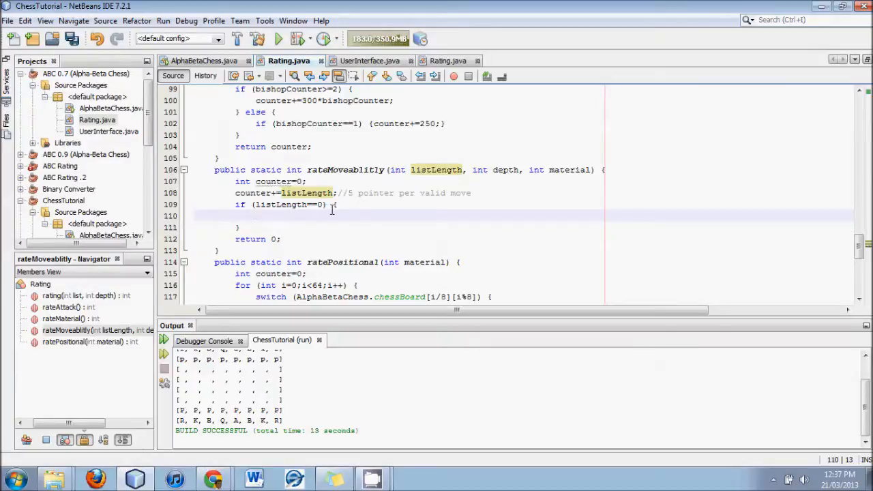
type("//current side is in che")
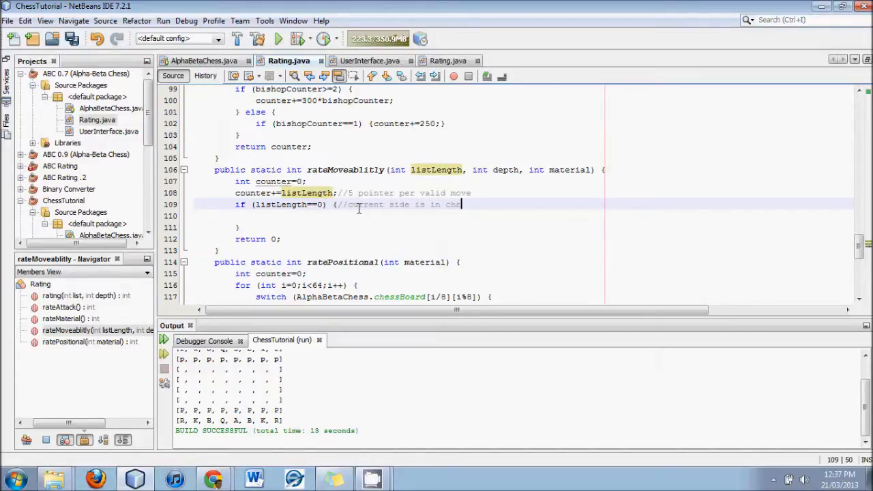
type("ckmate or stale")
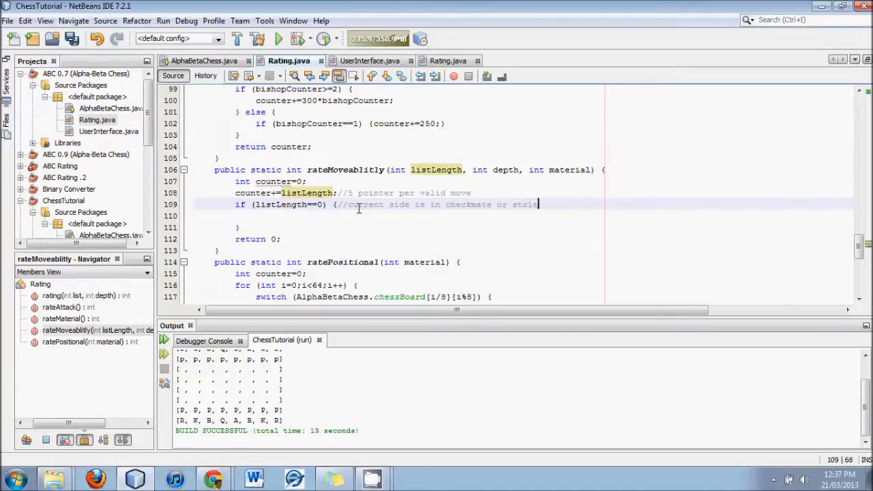
type("mate")
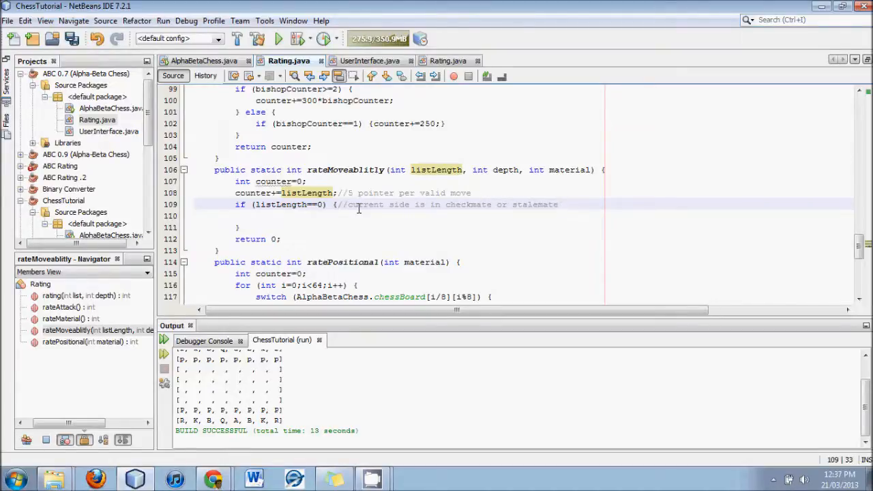
type("if")
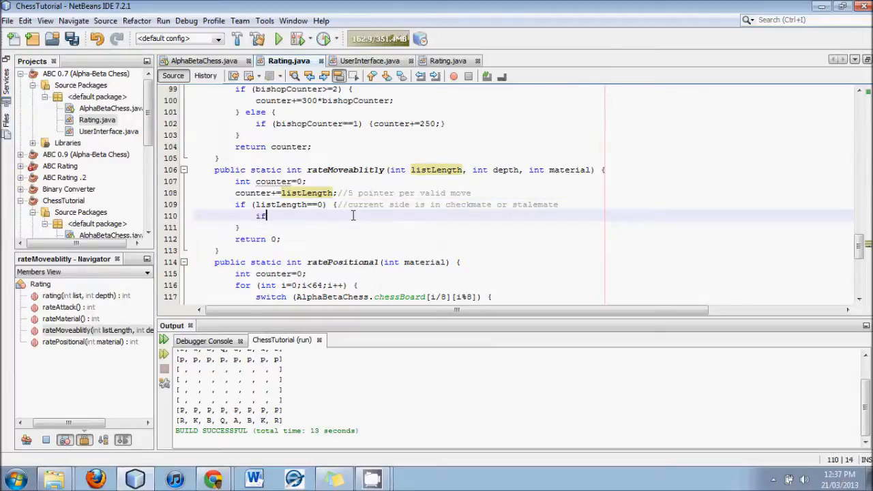
Step: Write if (!AlphaBetaChess.kingSafe()) { with an 'if checkmate' comment
type("()")
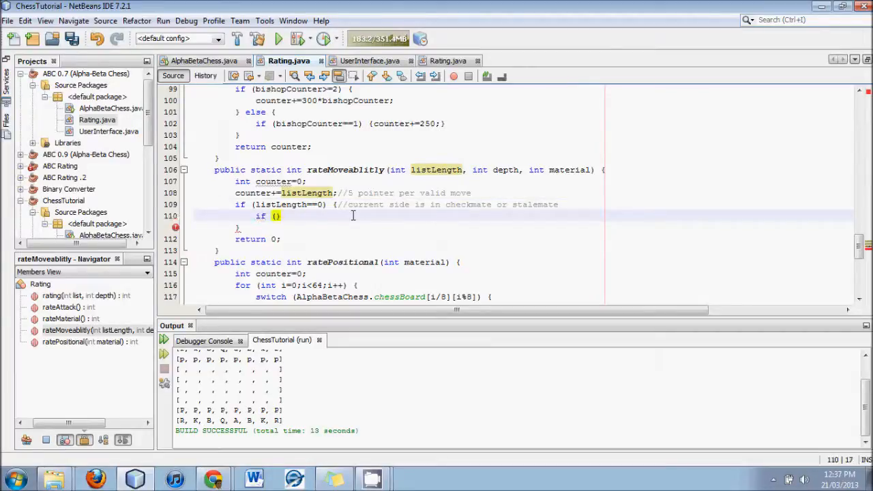
type("!")
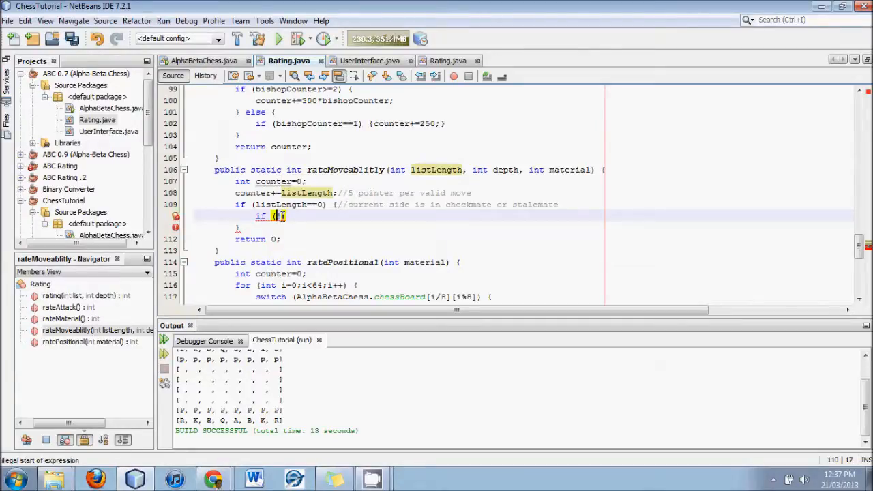
type("!")
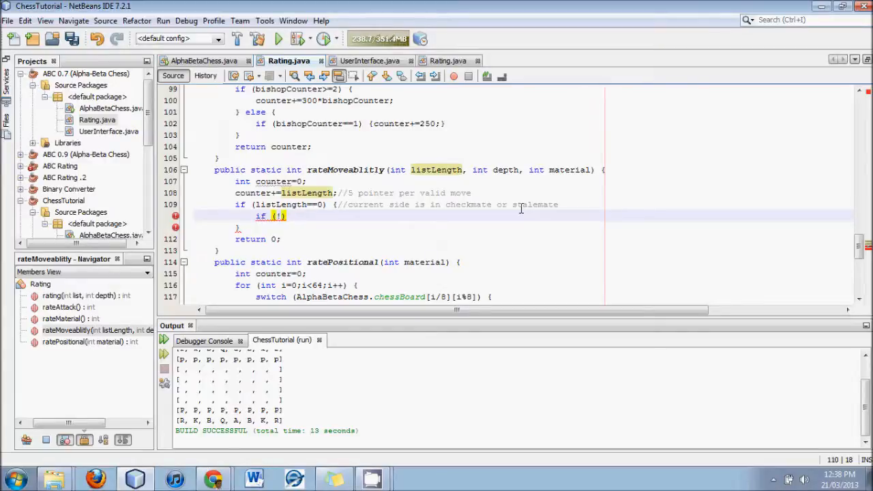
type("alp")
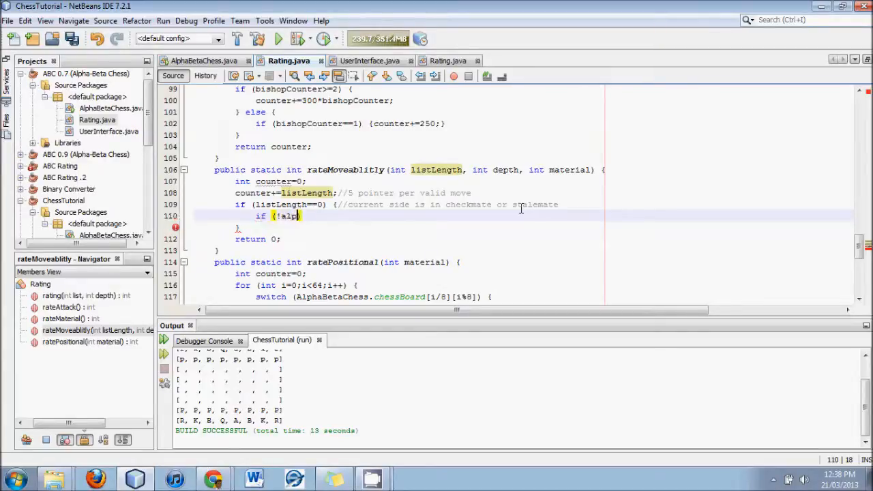
type("AlphaBetaChess")
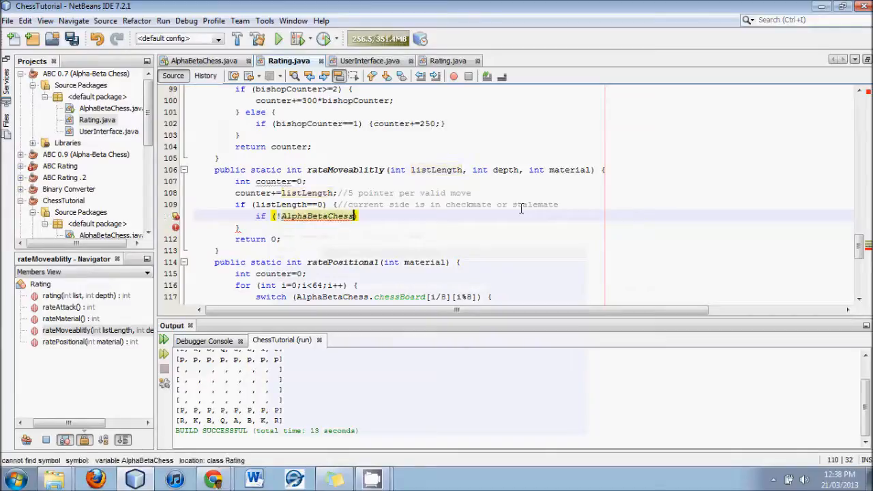
type(".kingSafe(")
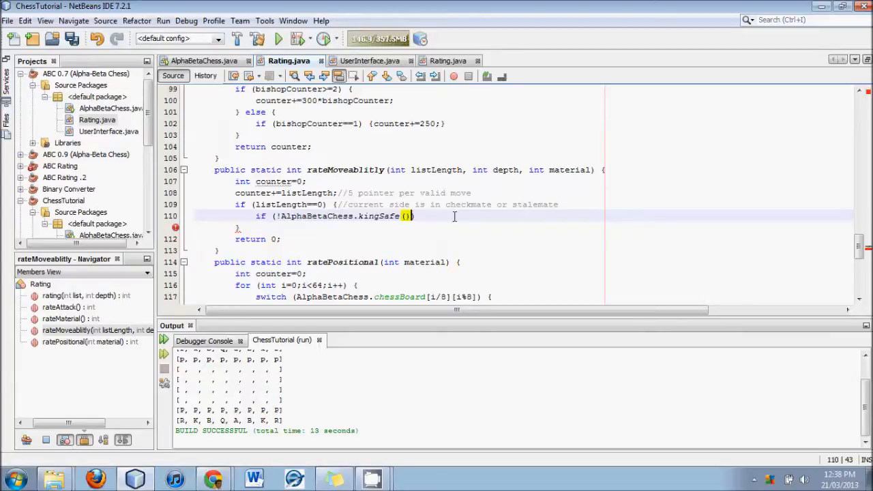
type("{")
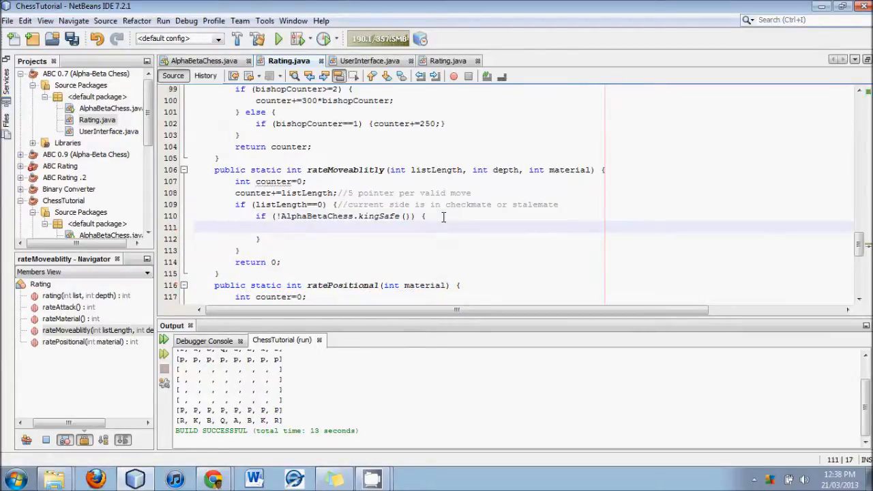
type("//i")
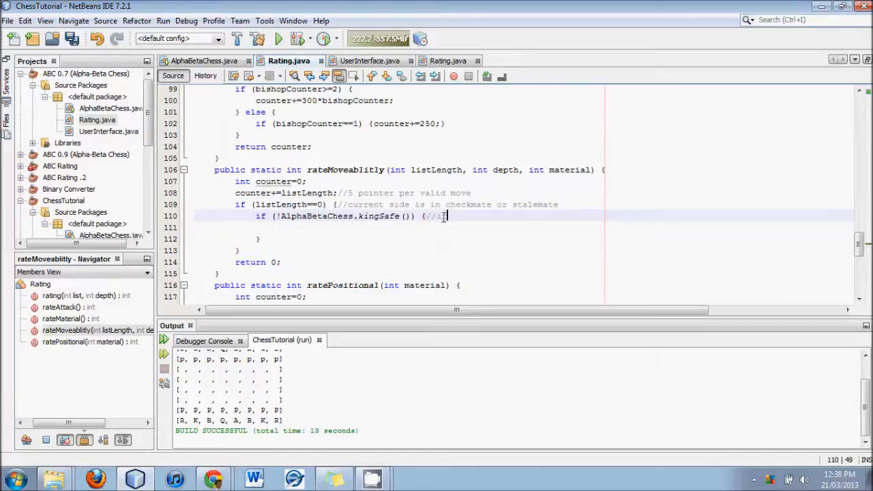
type("checkmate")
left_click(507, 238)
type(" els")
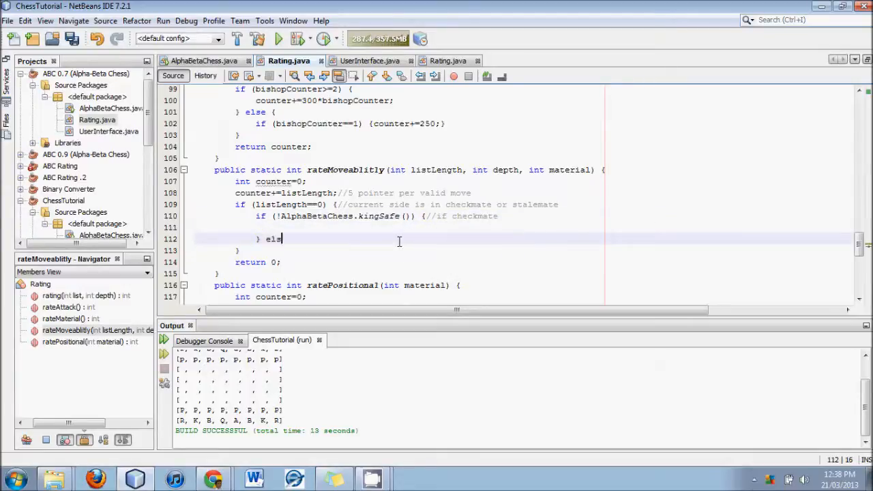
Step: Add the else branch commented 'if stalemate'
type("{")
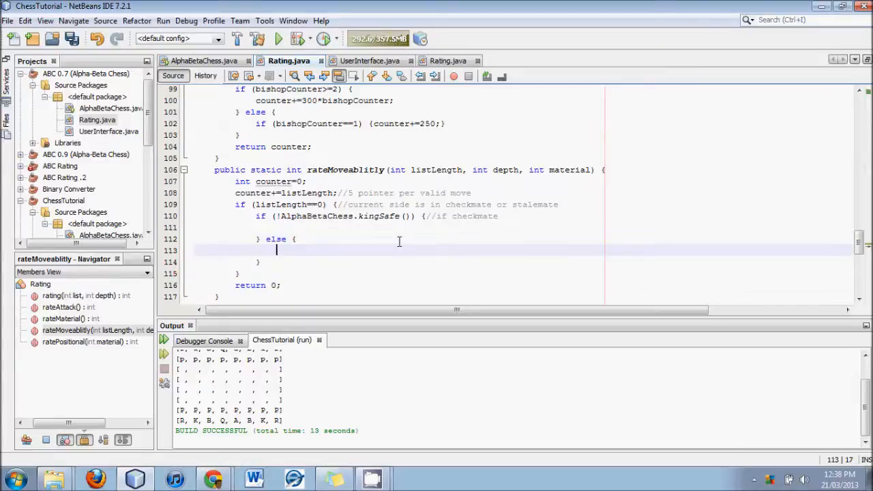
type("//if sta")
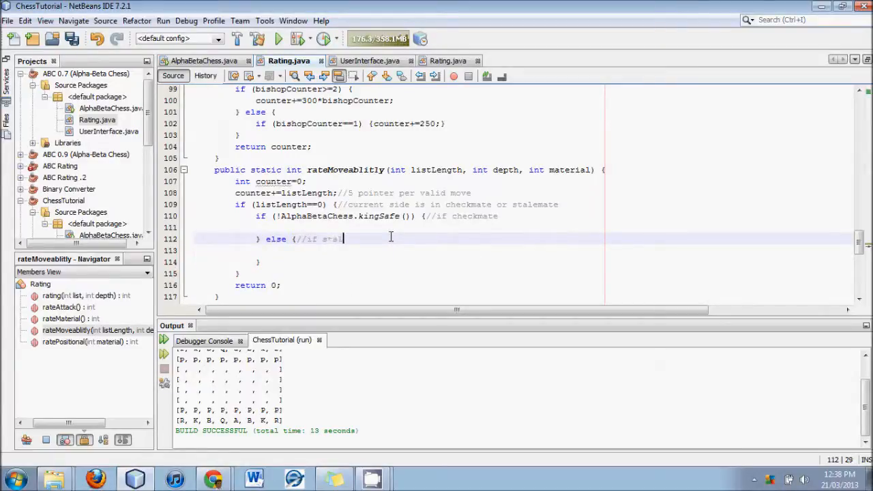
type("emate")
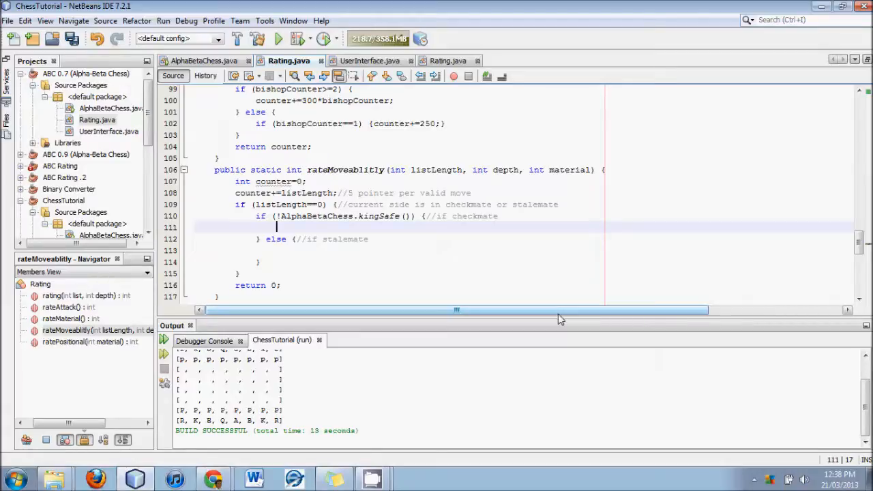
Step: Write counter-=200000*depth; in the checkmate branch
type("counter+=")
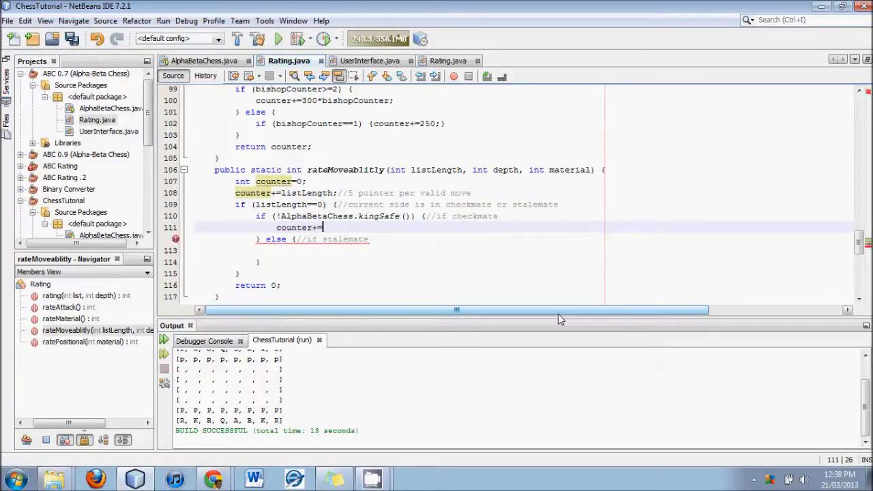
type("-")
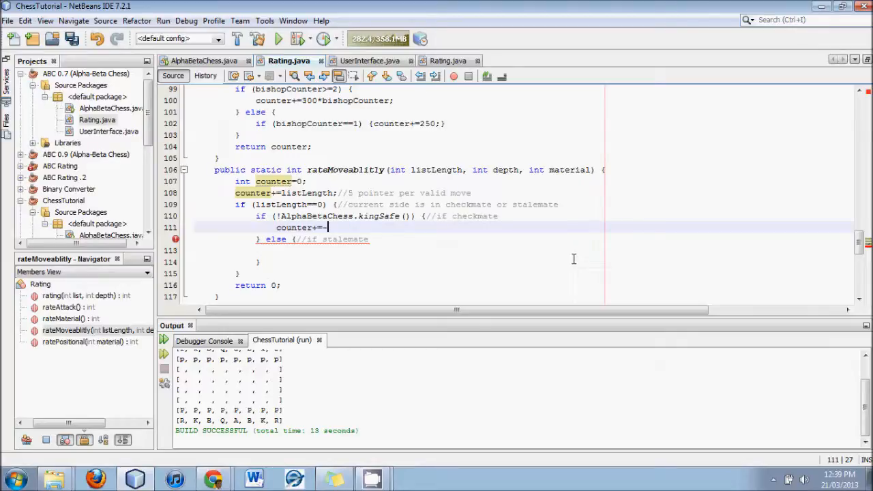
type("2")
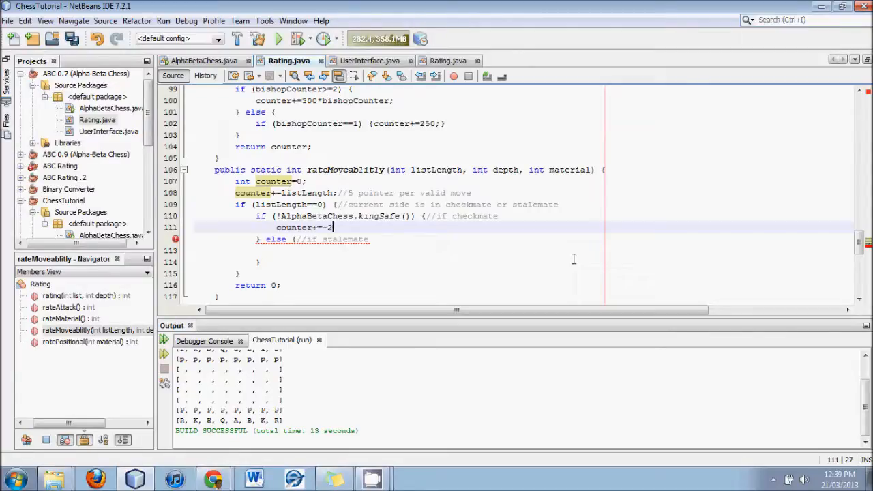
type("00000")
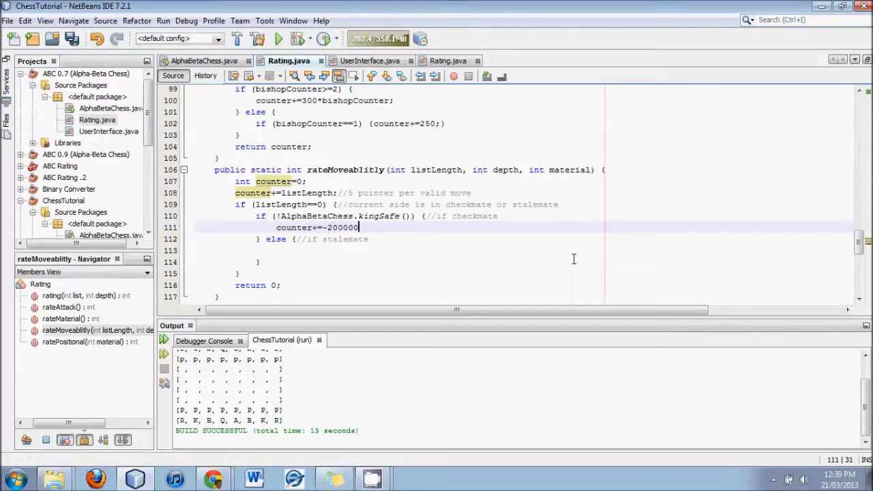
type("0")
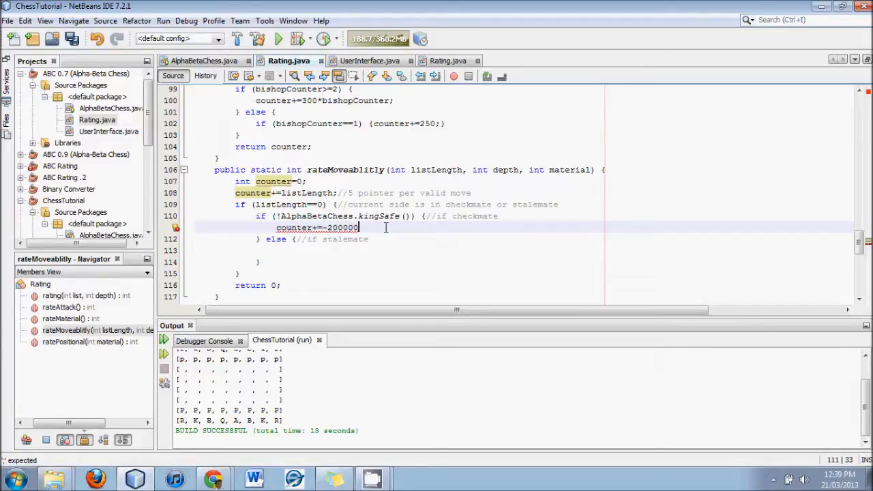
type("*d")
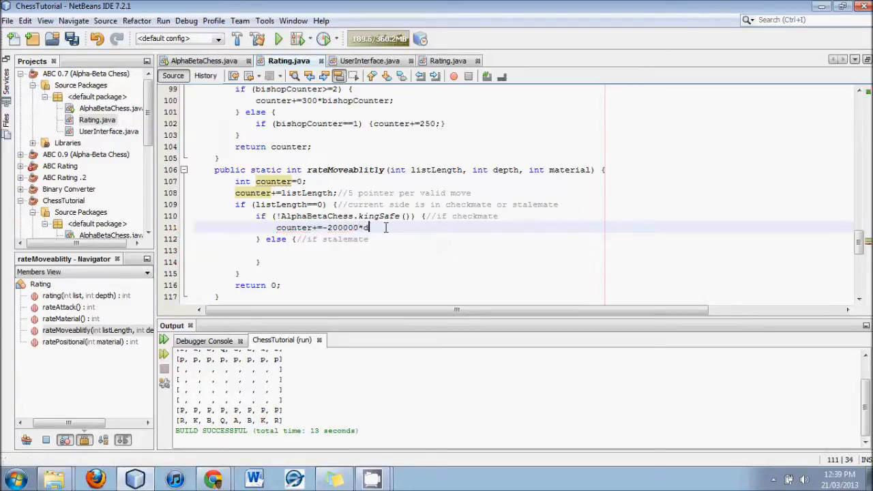
type("depth")
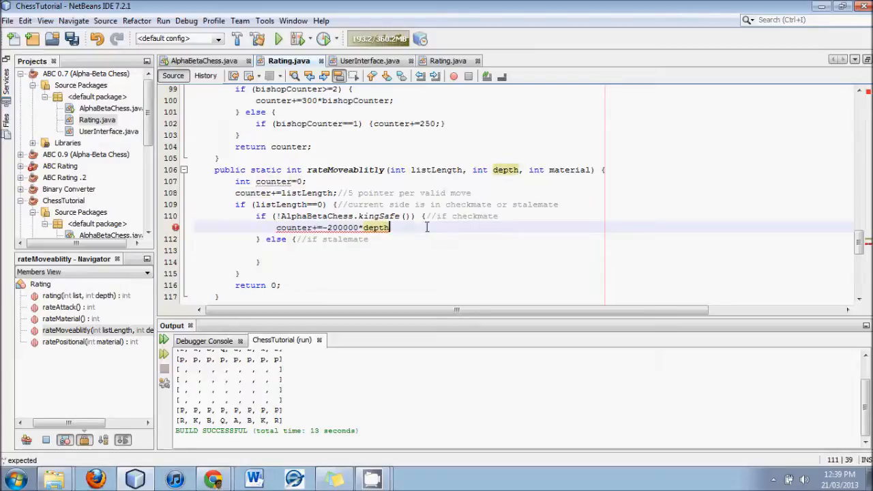
type(";")
left_click(398, 251)
type("counter+=-150000*depth;")
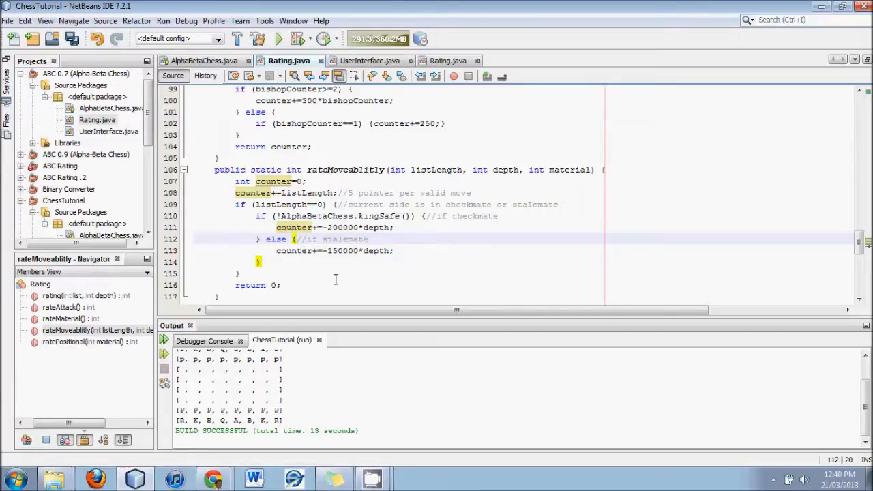
mouse_move(316, 257)
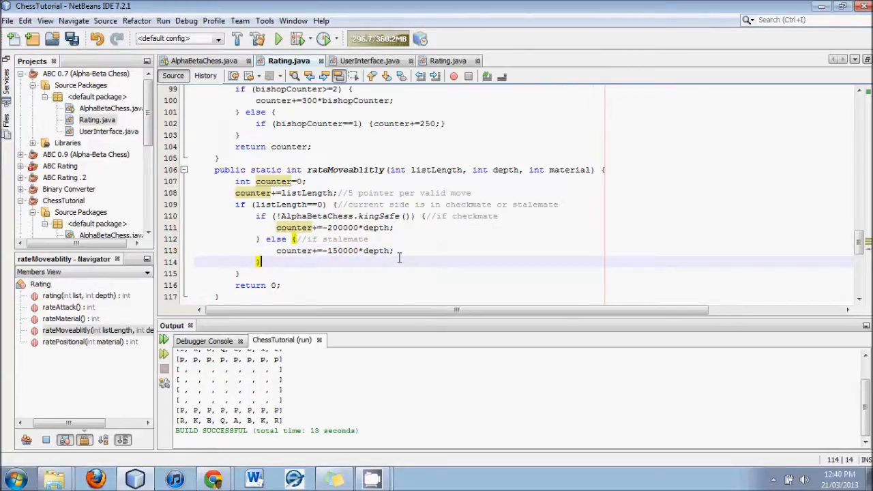
mouse_move(315, 259)
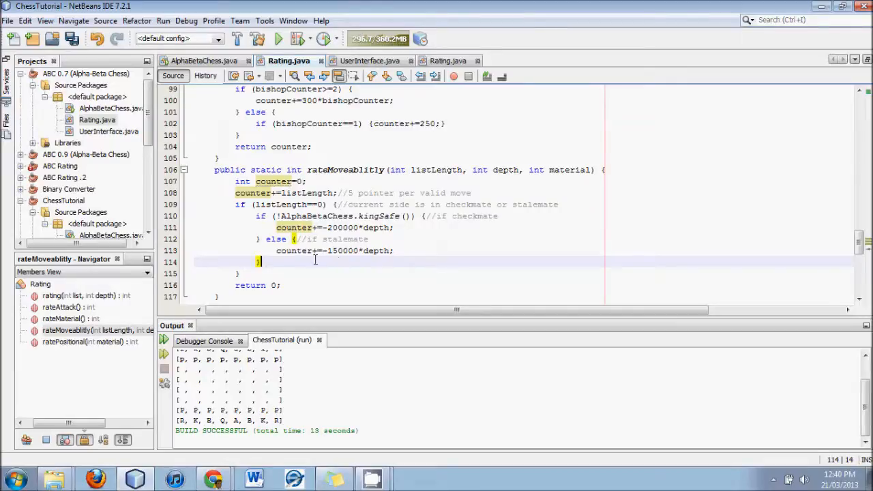
Step: Select the completed checkmate/stalemate block with its 150000*depth penalty line
left_click(315, 251)
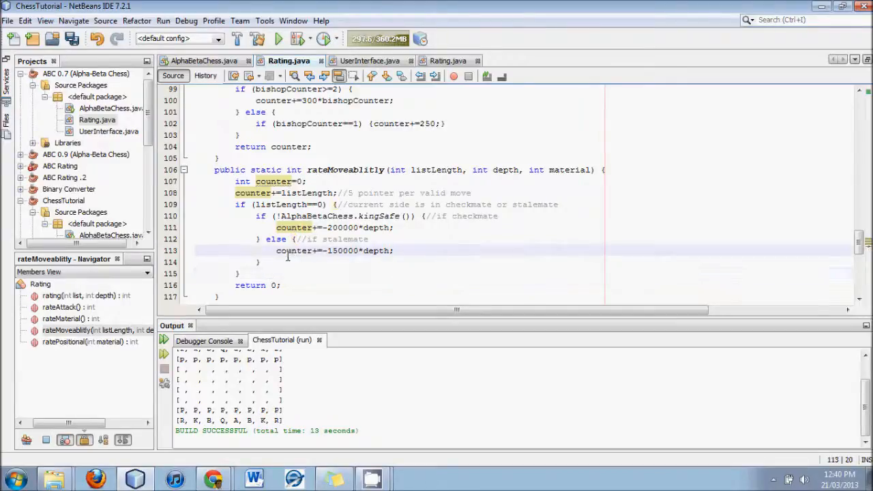
left_click_drag(253, 205, 259, 262)
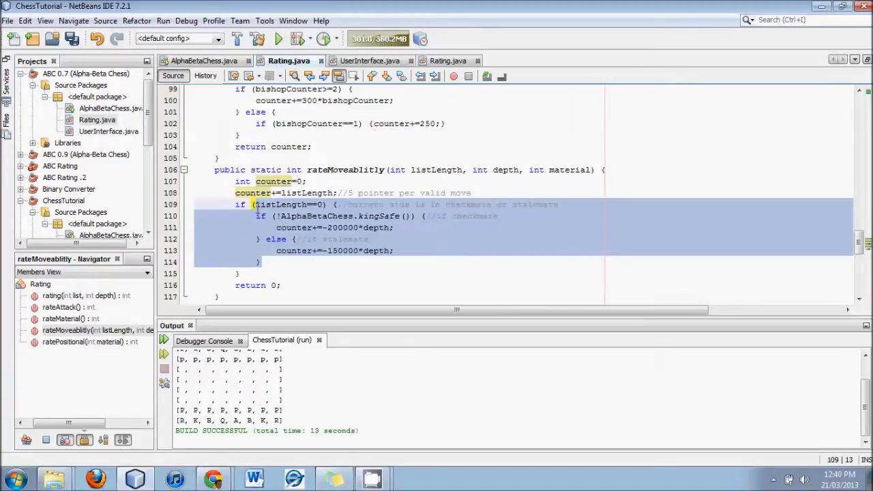